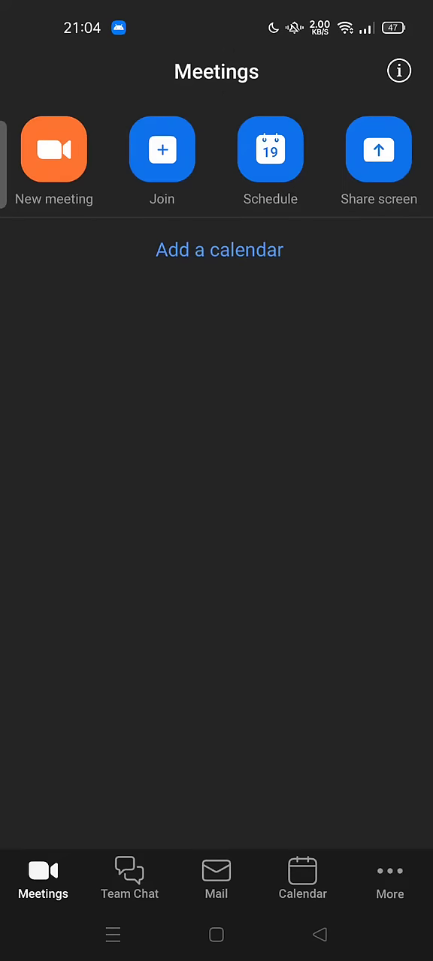
Start a new meeting from the Meetings tab as host, audio muted and video off
left_click(54, 149)
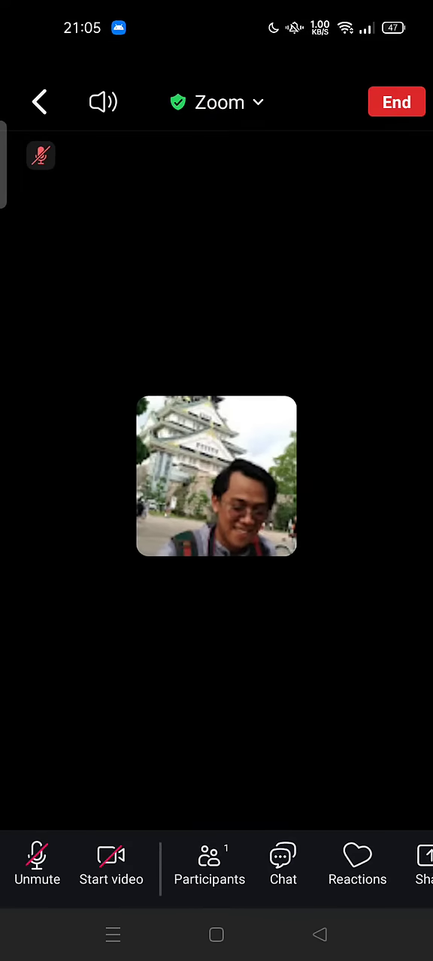
Rename your own entry in the participants list by editing the screen name text
left_click(209, 868)
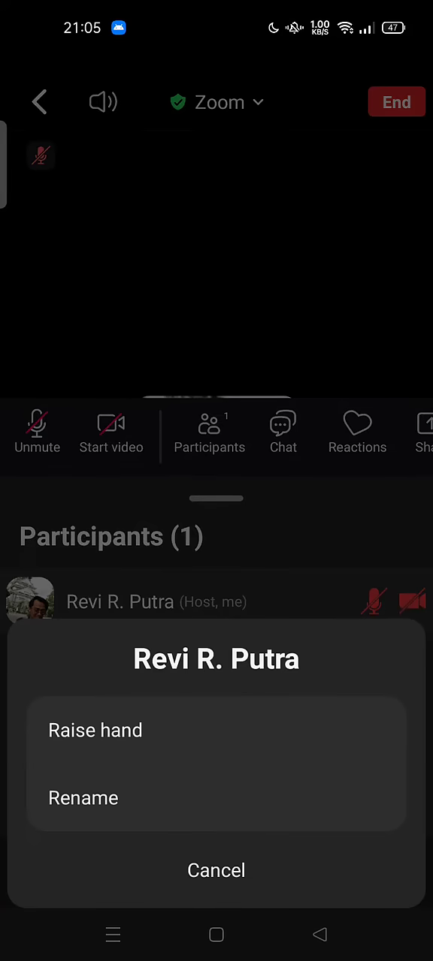
left_click(84, 798)
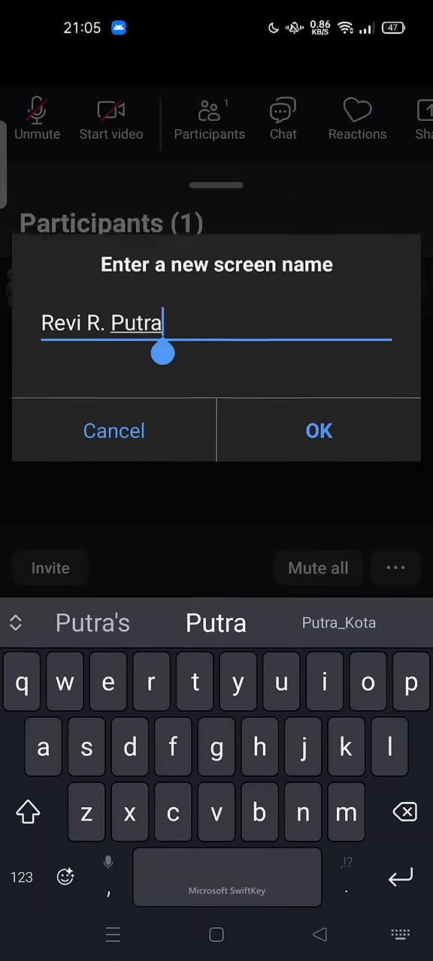
key("backspace")
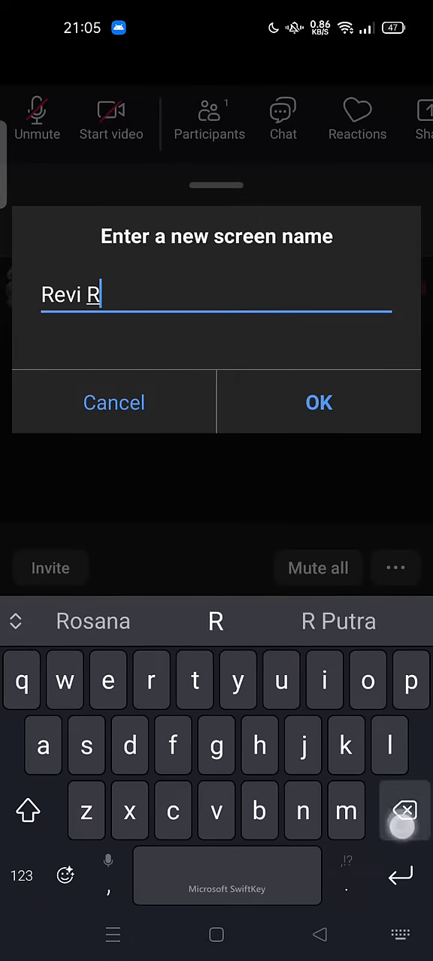
left_click(319, 403)
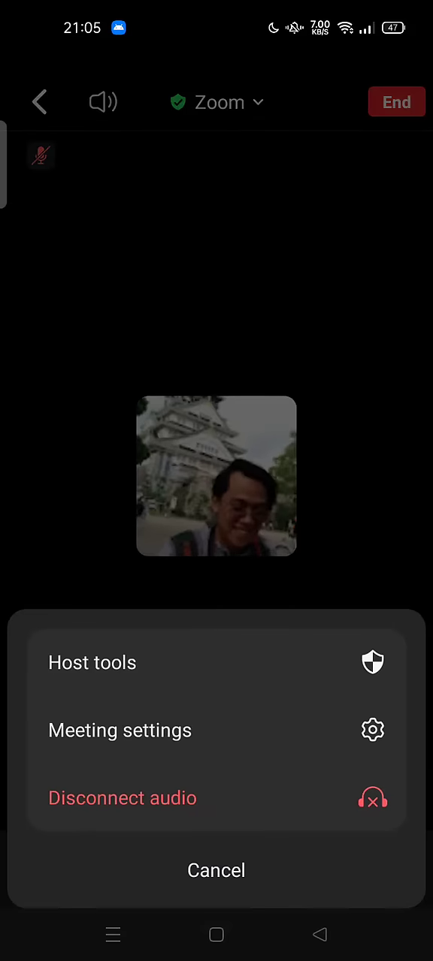
Show Meeting settings with the meeting topic listed under host controls
left_click(120, 730)
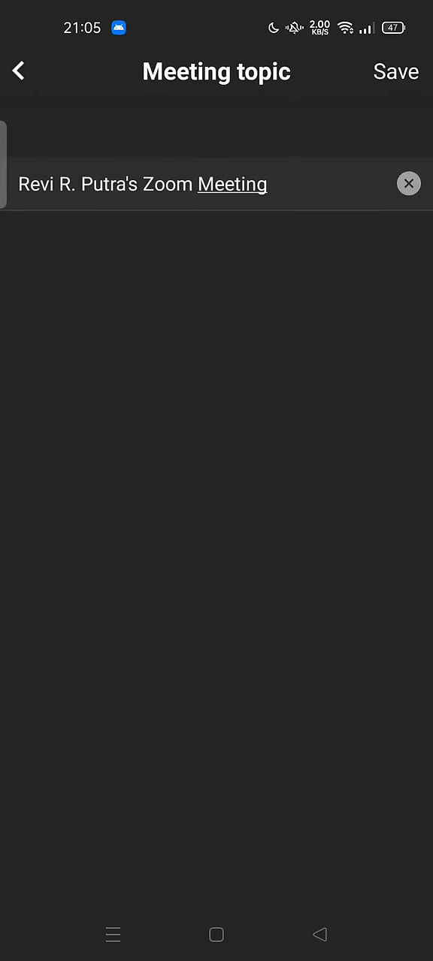
left_click(18, 72)
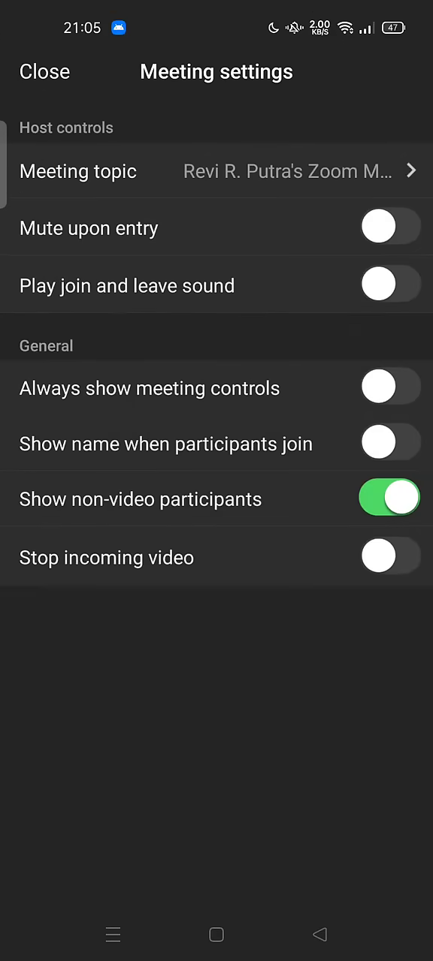